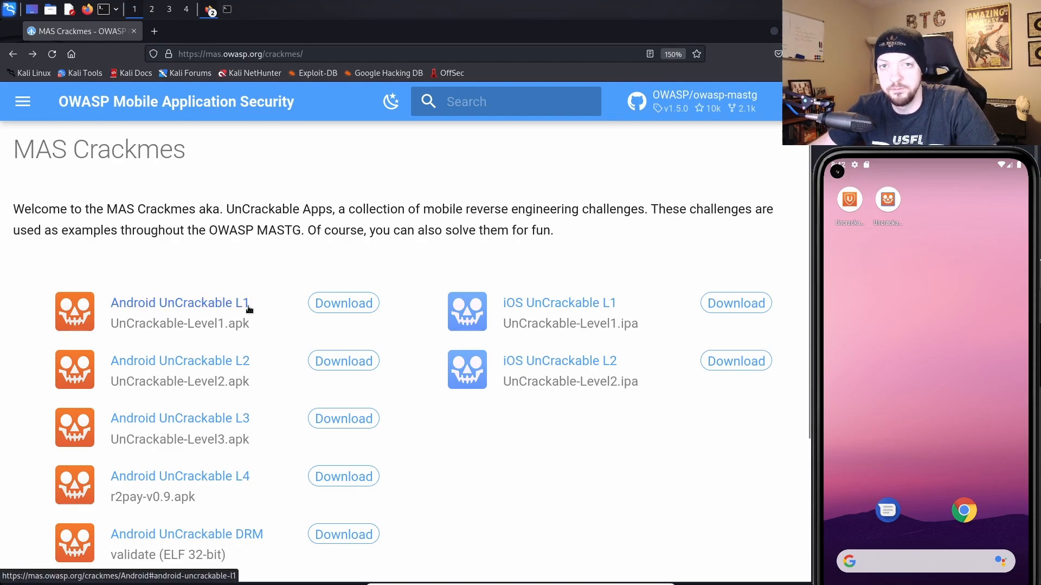
mouse_move(244, 366)
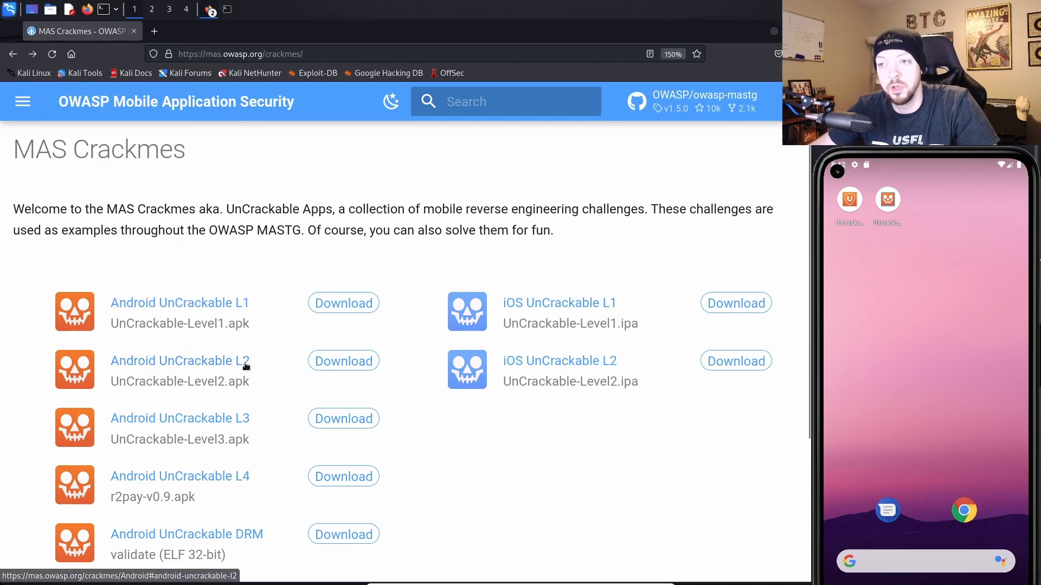
mouse_move(938, 202)
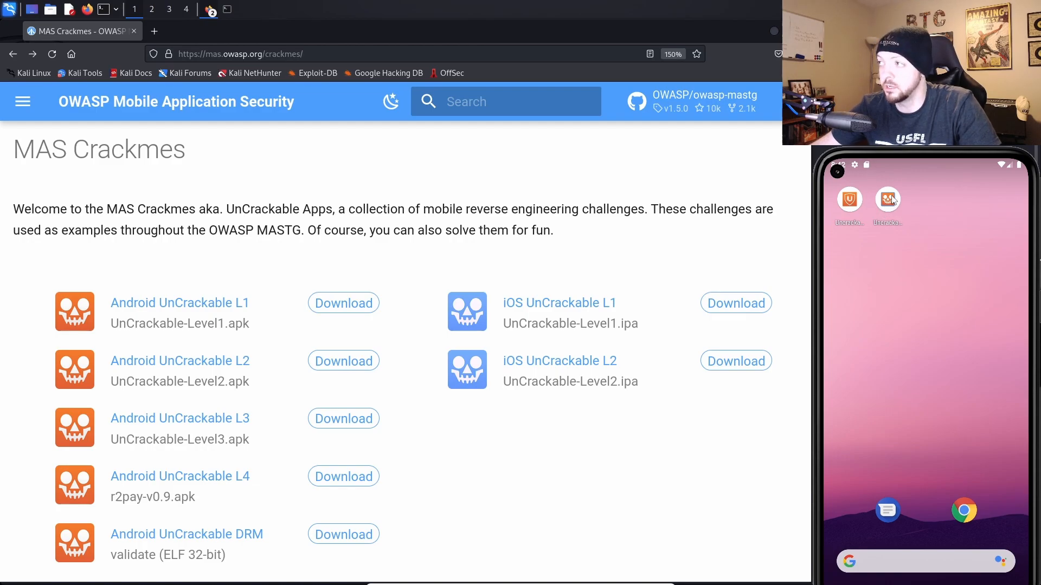
Browse the OWASP MAS Crackmes page listing the Android and iOS UnCrackable challenges.
click(887, 201)
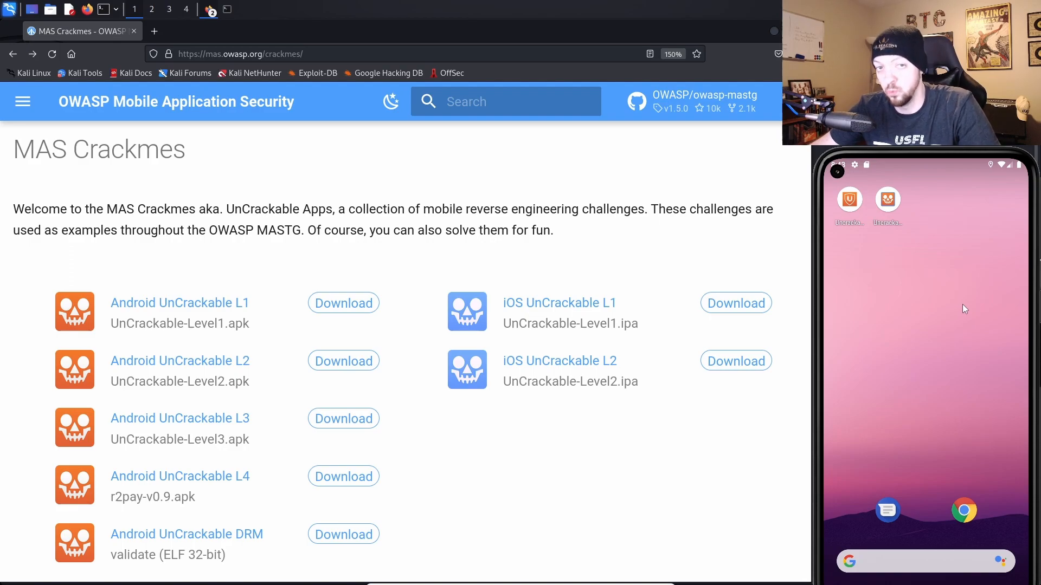
mouse_move(946, 310)
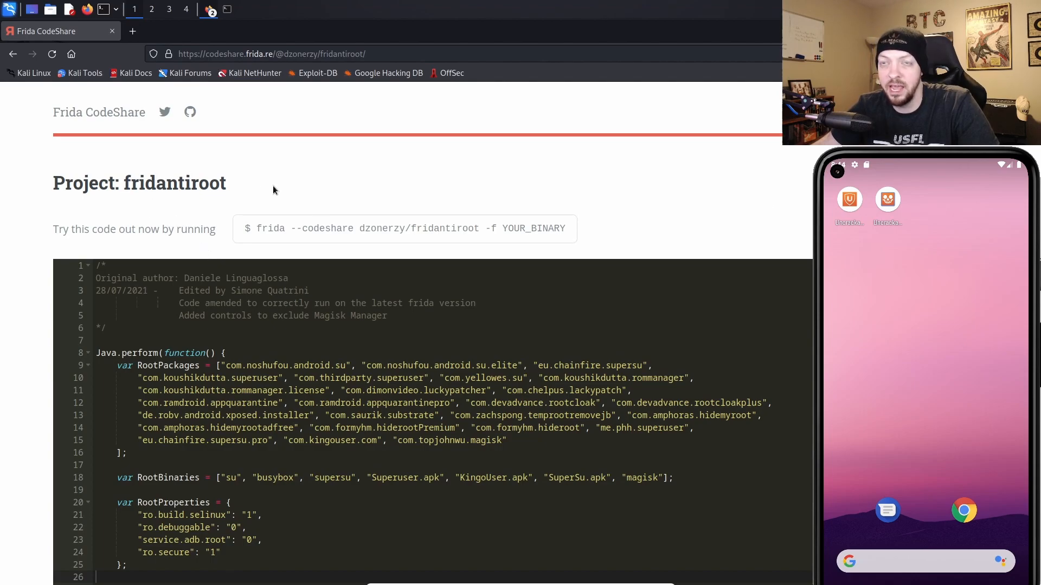
mouse_move(272, 239)
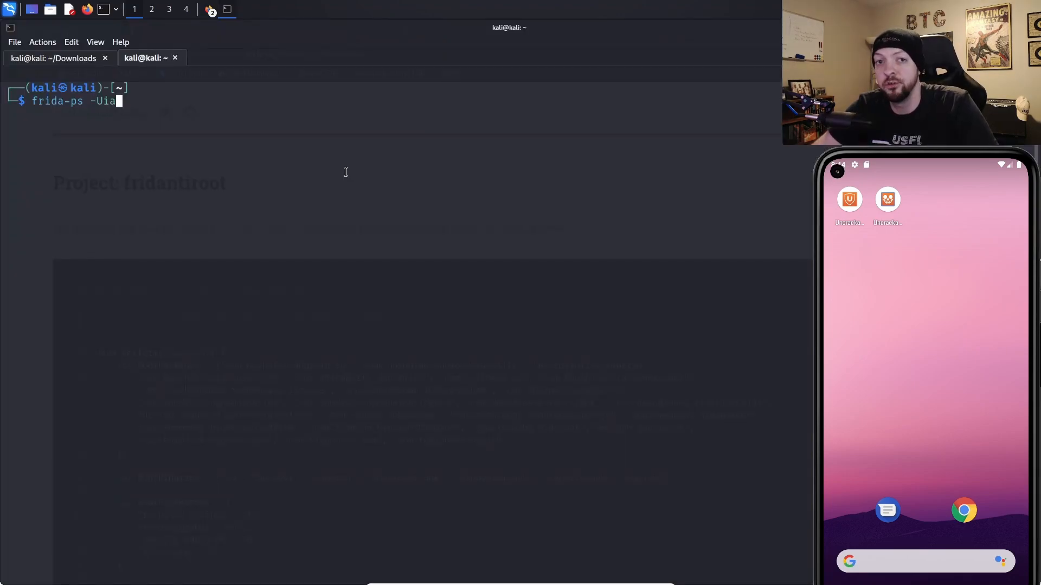
List apps with frida-ps -Uia, then spawn owasp.mstg.uncrackable2 with the fridantiroot script.
key(Return)
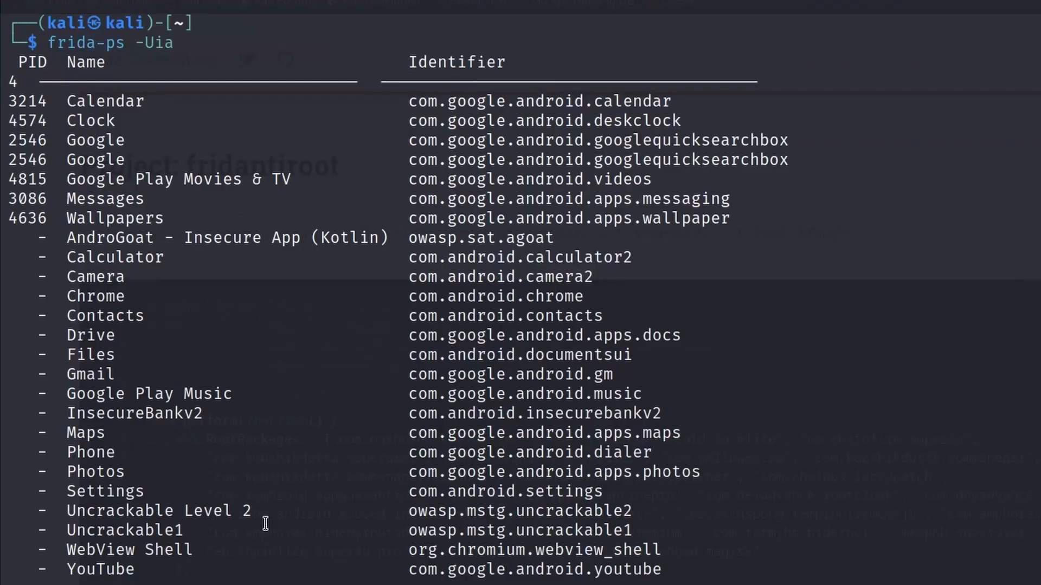
double_click(156, 510)
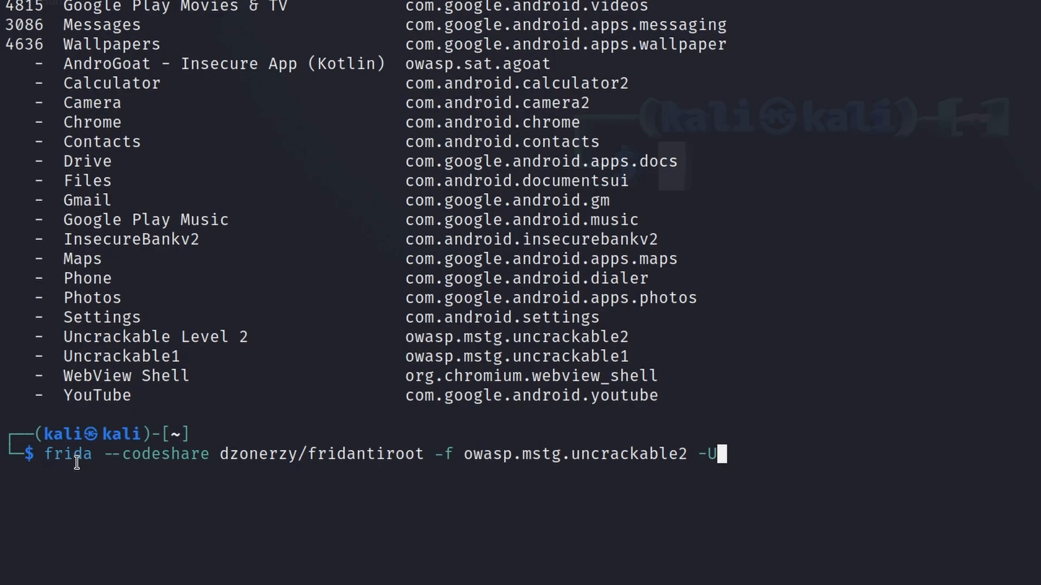
mouse_move(250, 465)
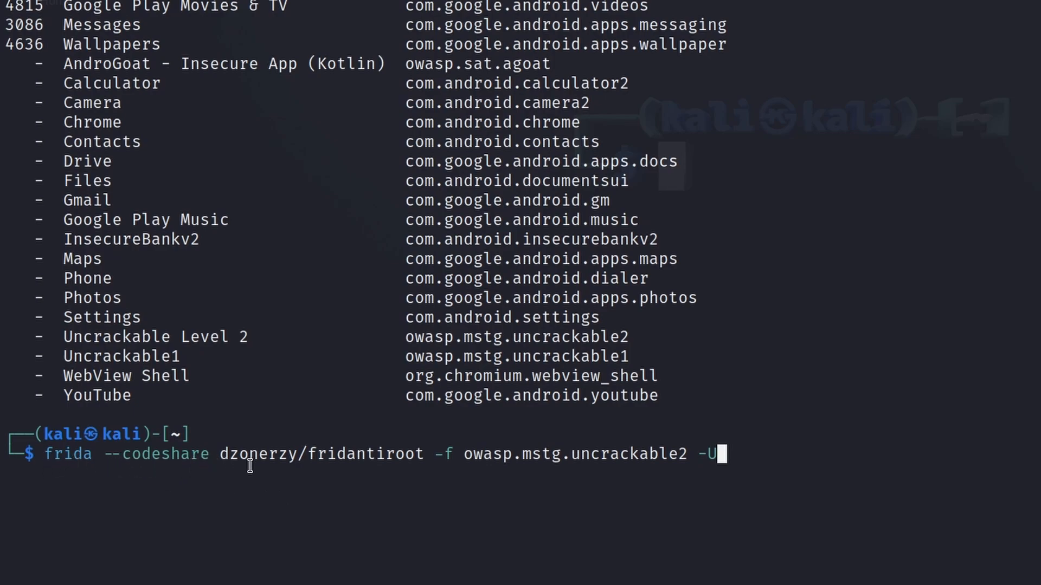
mouse_move(425, 463)
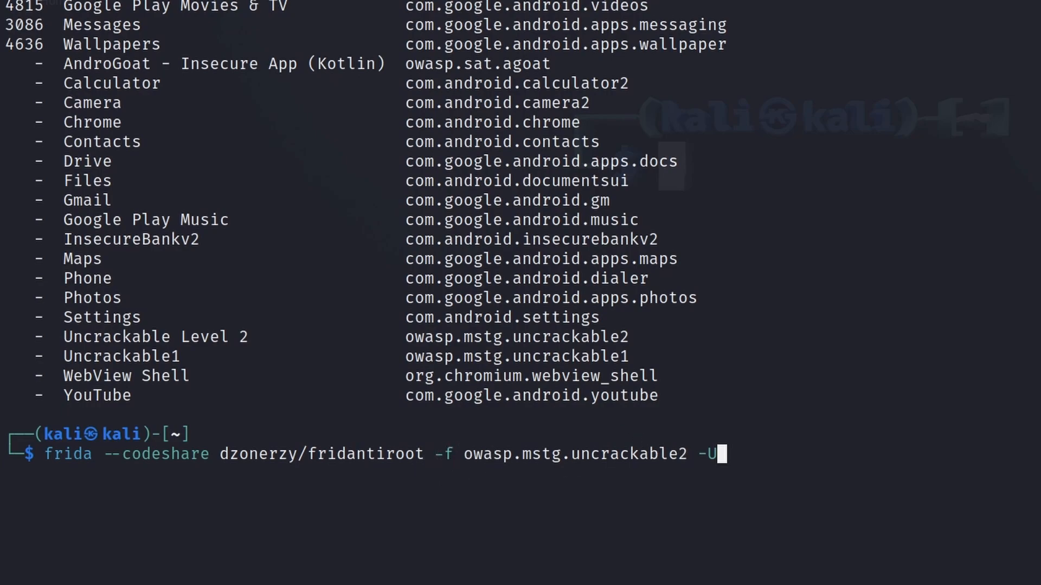
mouse_move(755, 452)
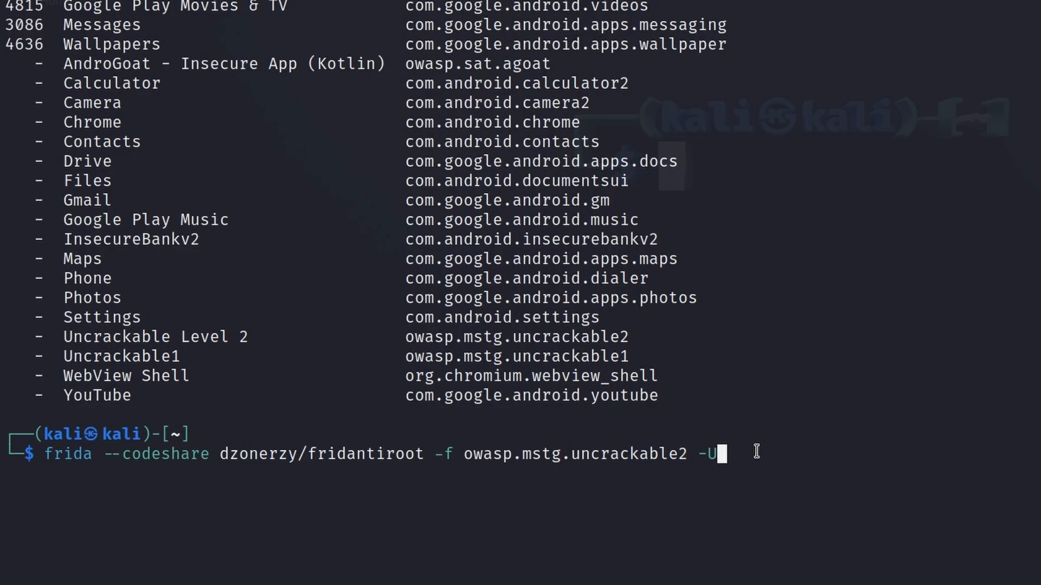
key(Return)
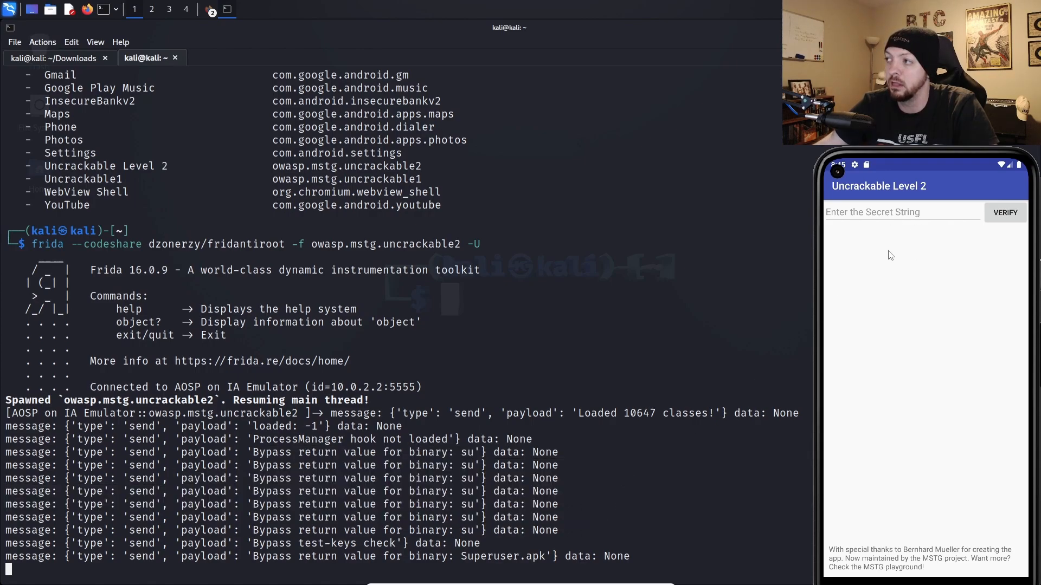
mouse_move(828, 375)
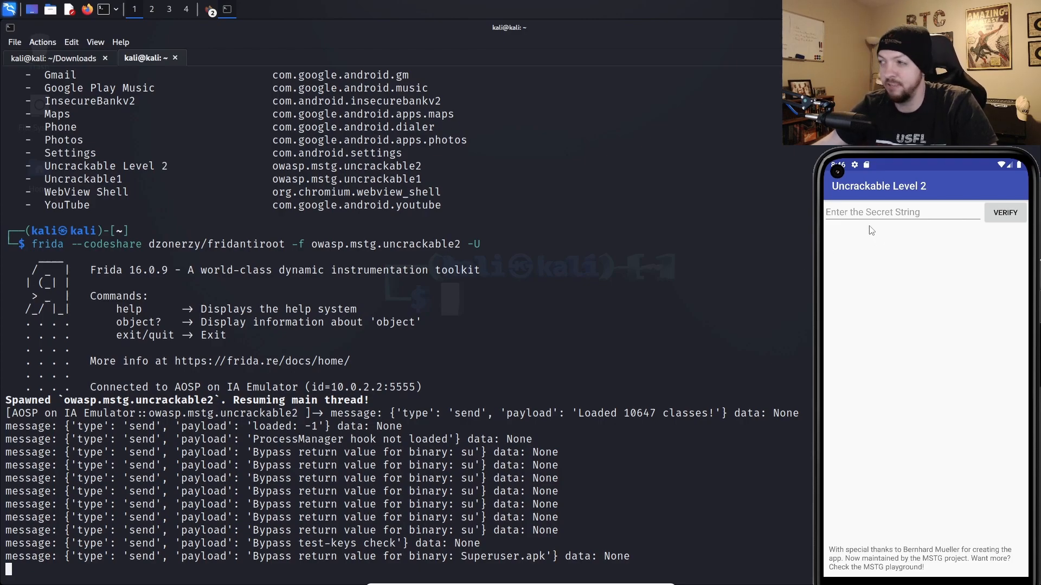
mouse_move(892, 274)
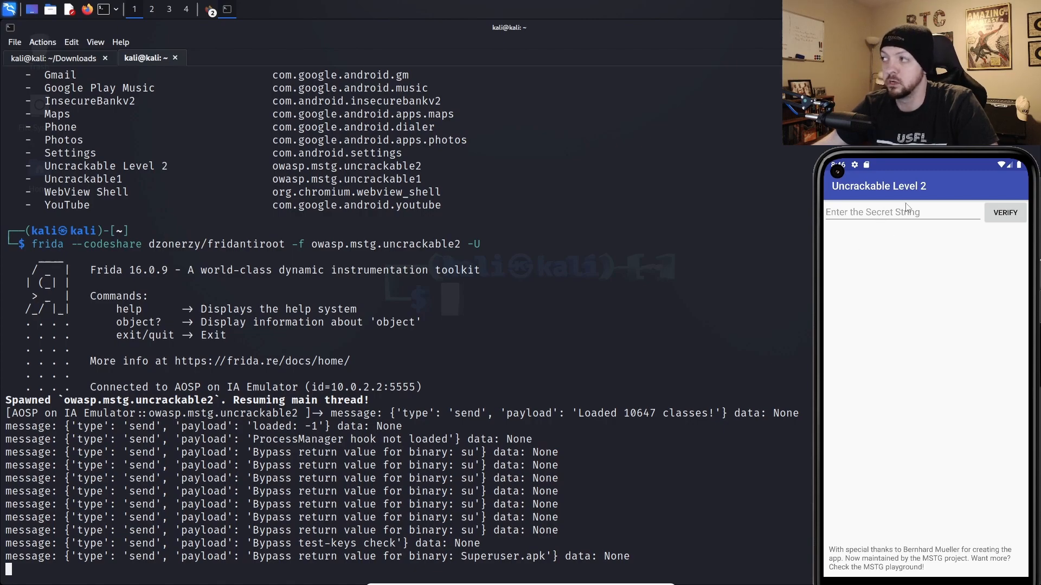
Submit 'test' as the secret in Uncrackable Level 2 and dismiss the Nope dialog.
click(903, 212)
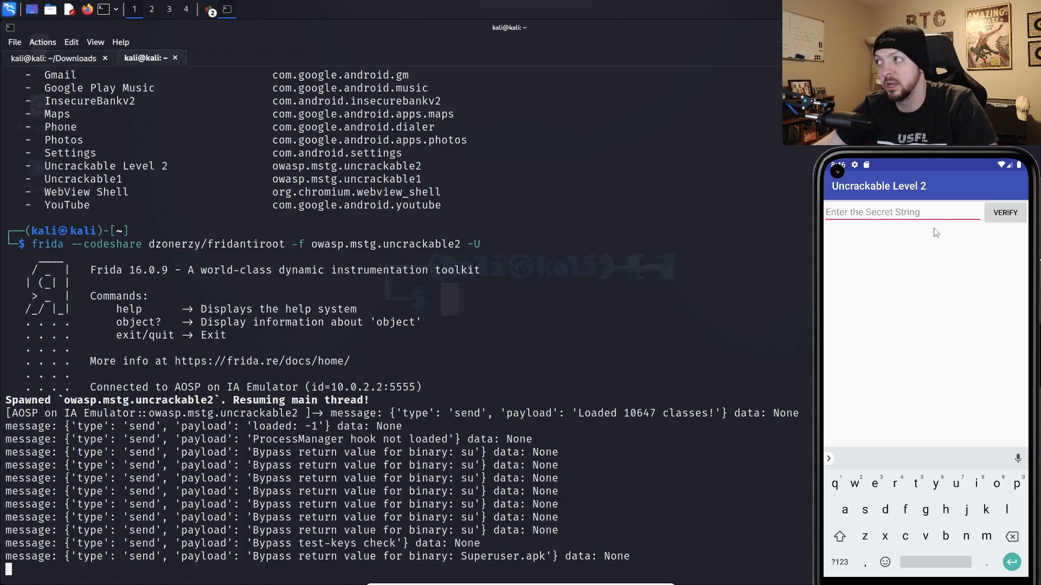
text(test)
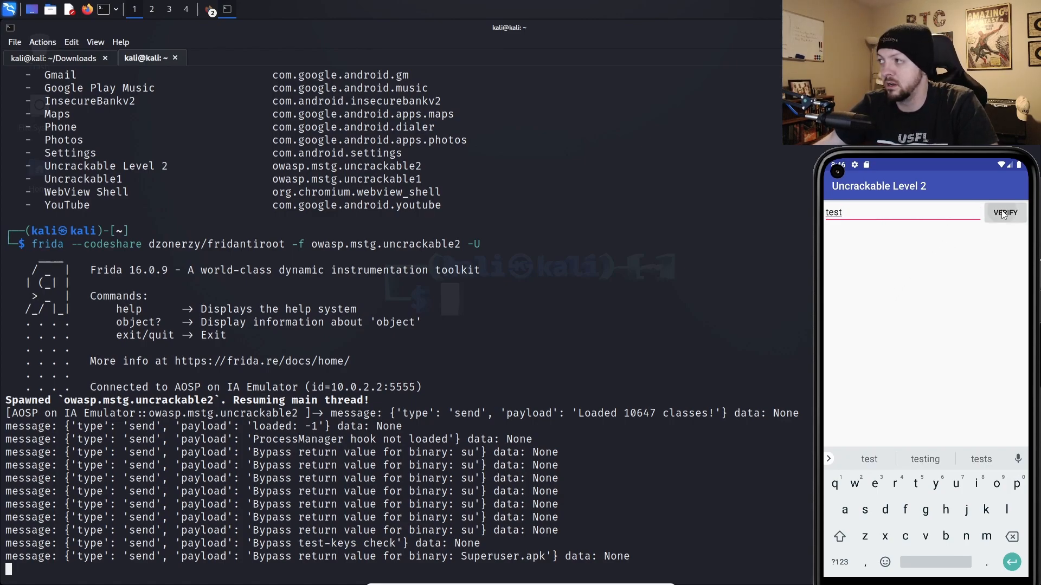
click(1004, 212)
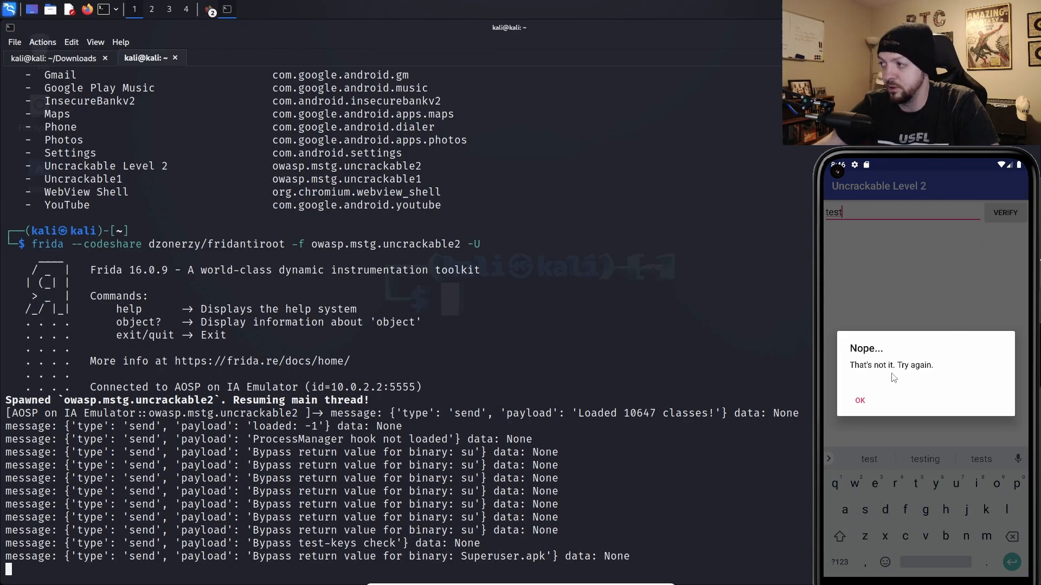
click(208, 9)
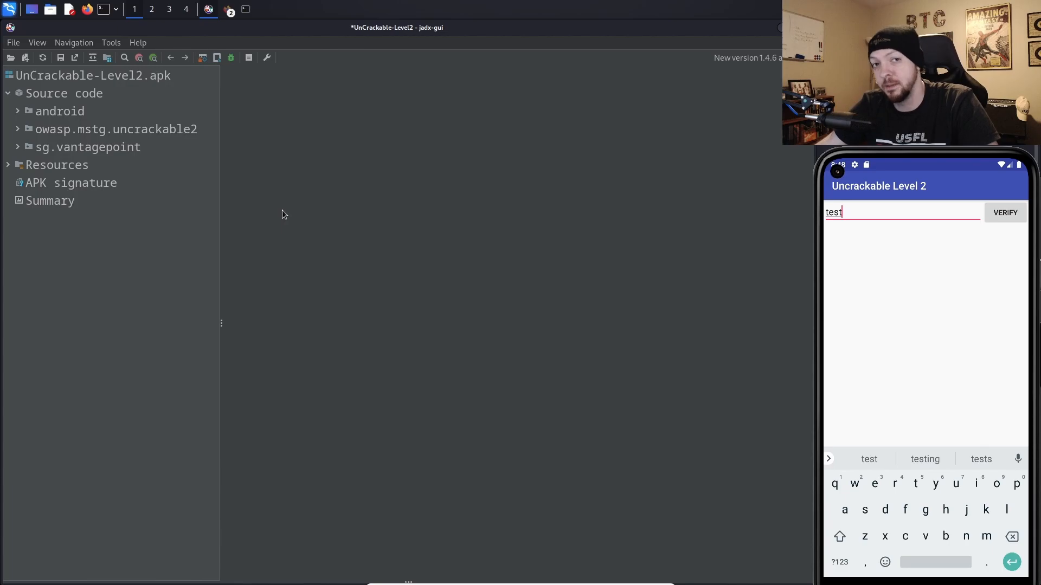
mouse_move(277, 175)
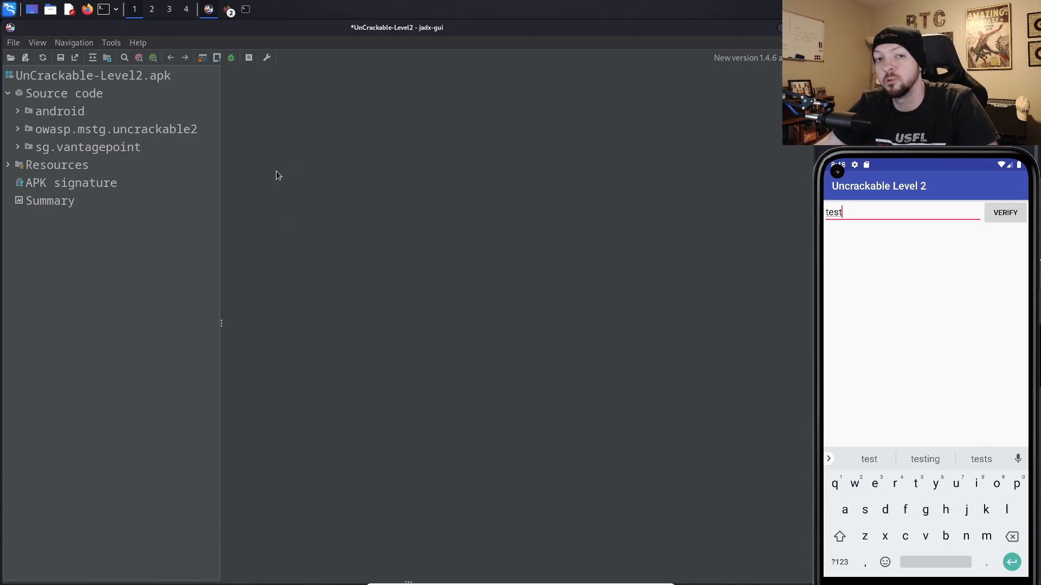
mouse_move(323, 177)
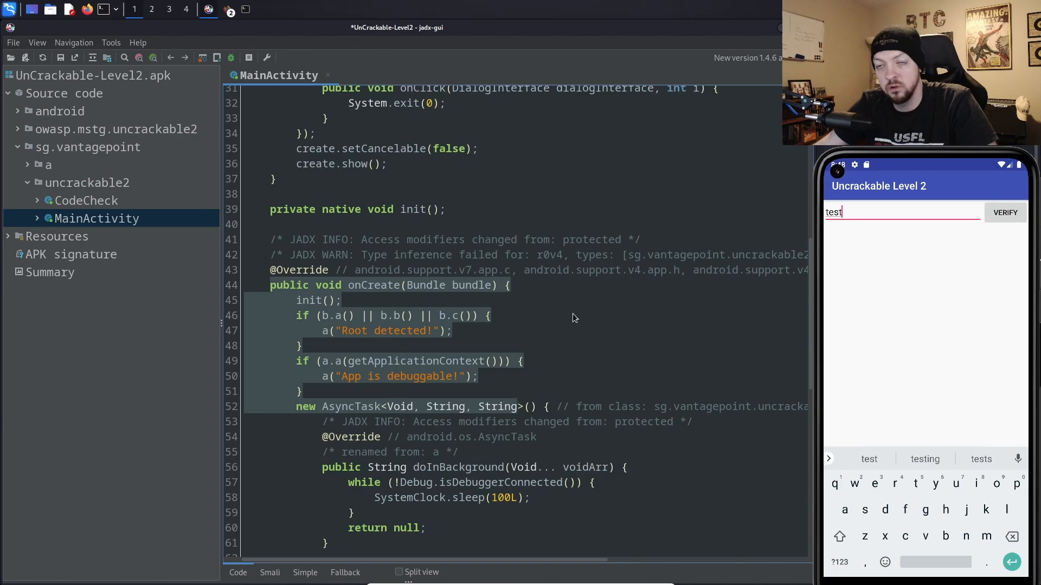
Scroll MainActivity to verify() and select the native bar method in CodeCheck.
scroll(down, 3)
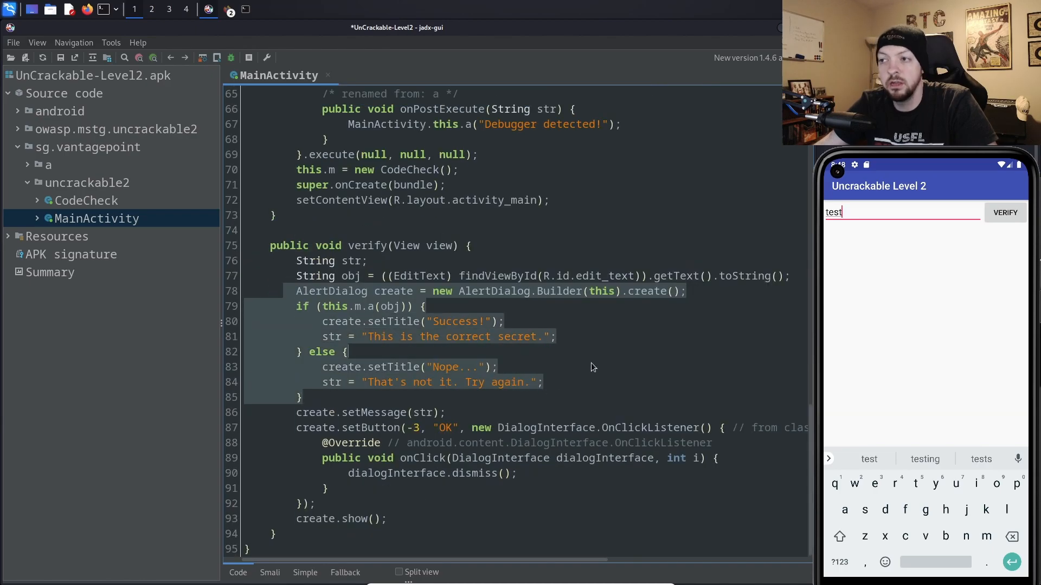
mouse_move(628, 412)
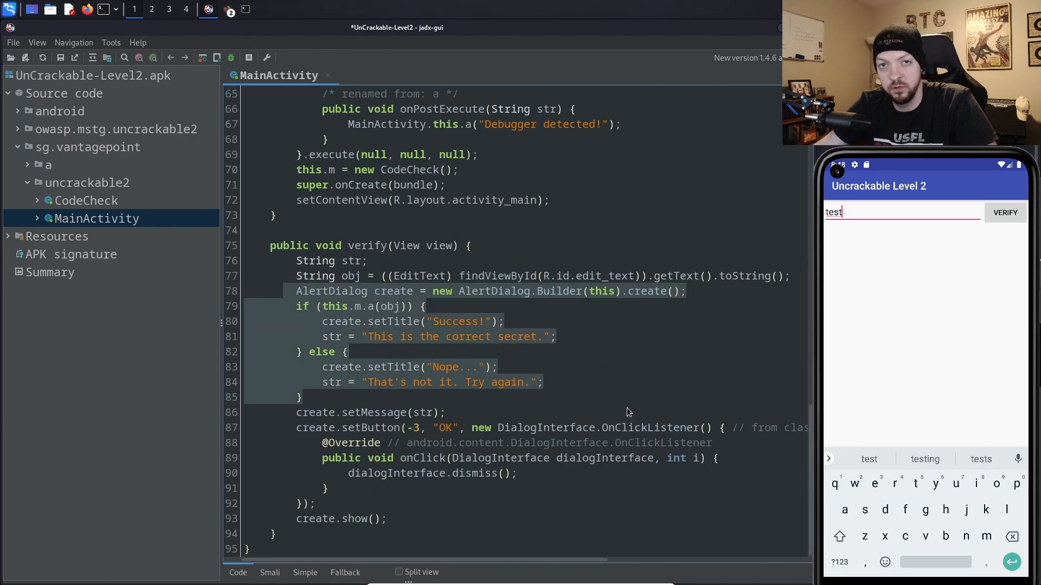
mouse_move(550, 322)
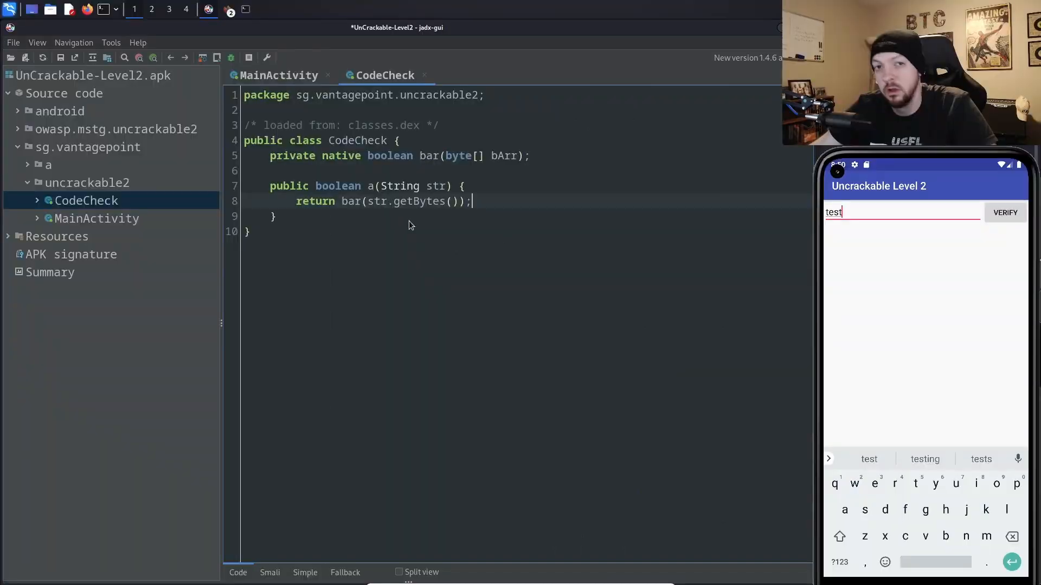
double_click(357, 140)
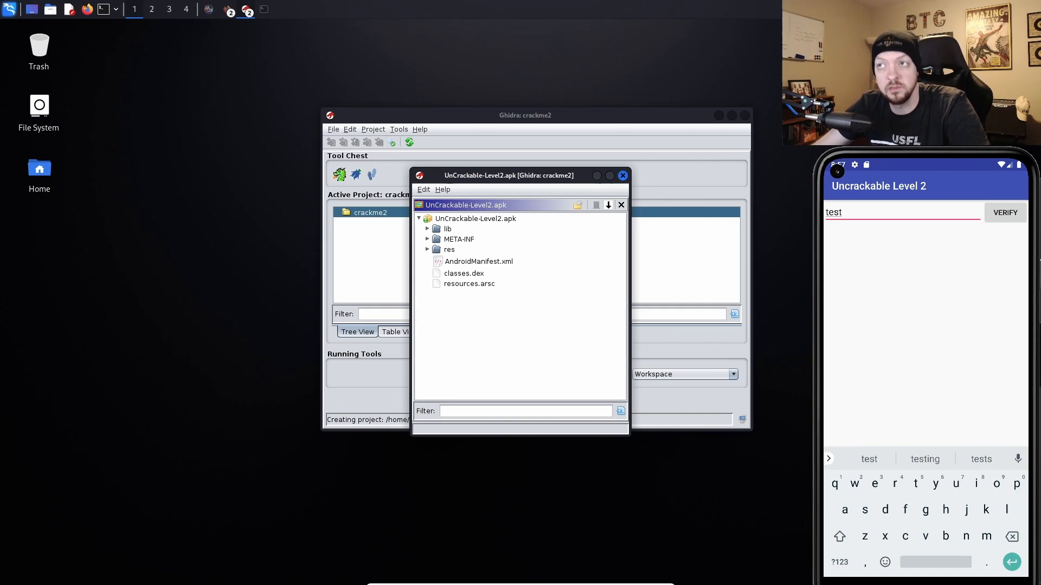
Expand lib and its arm64-v8a and x86 folders to reveal libfoo.so.
click(903, 212)
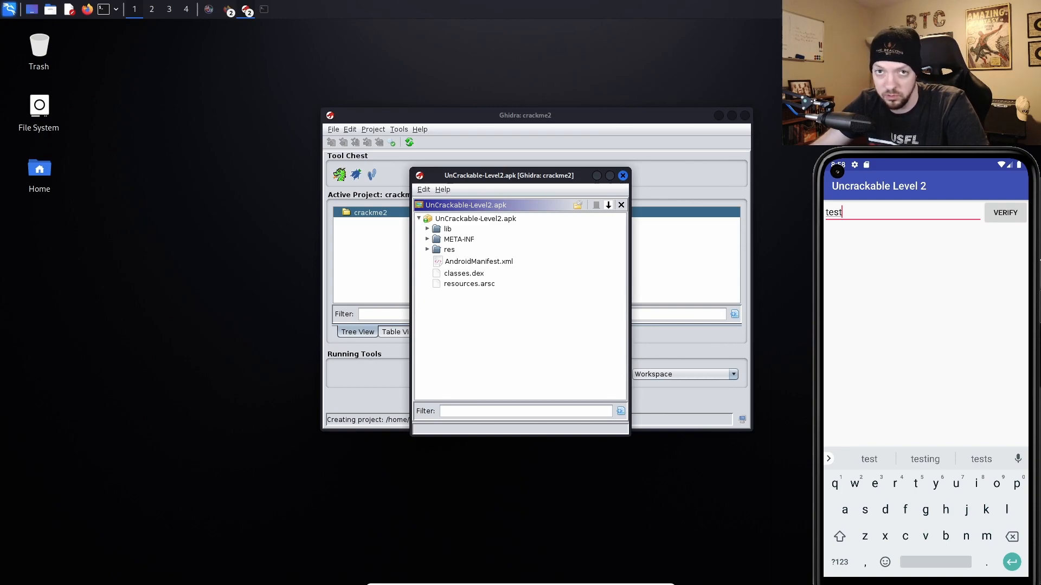
click(427, 228)
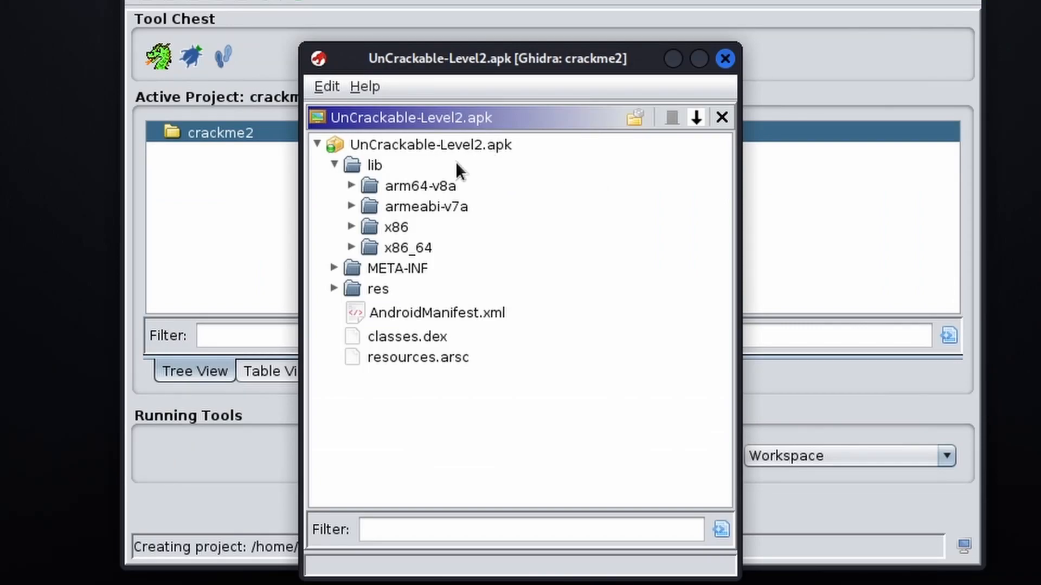
mouse_move(356, 172)
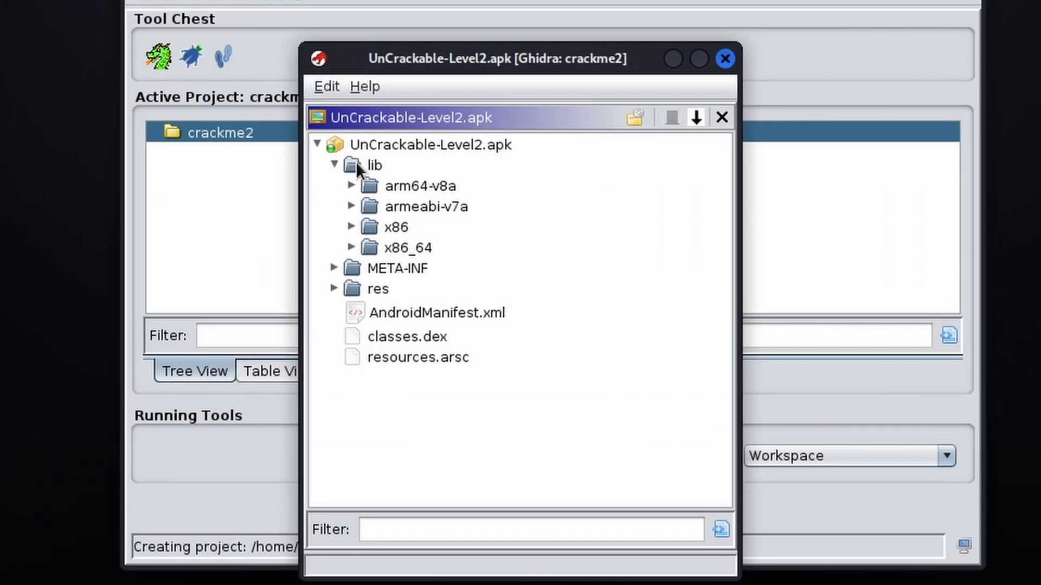
mouse_move(353, 191)
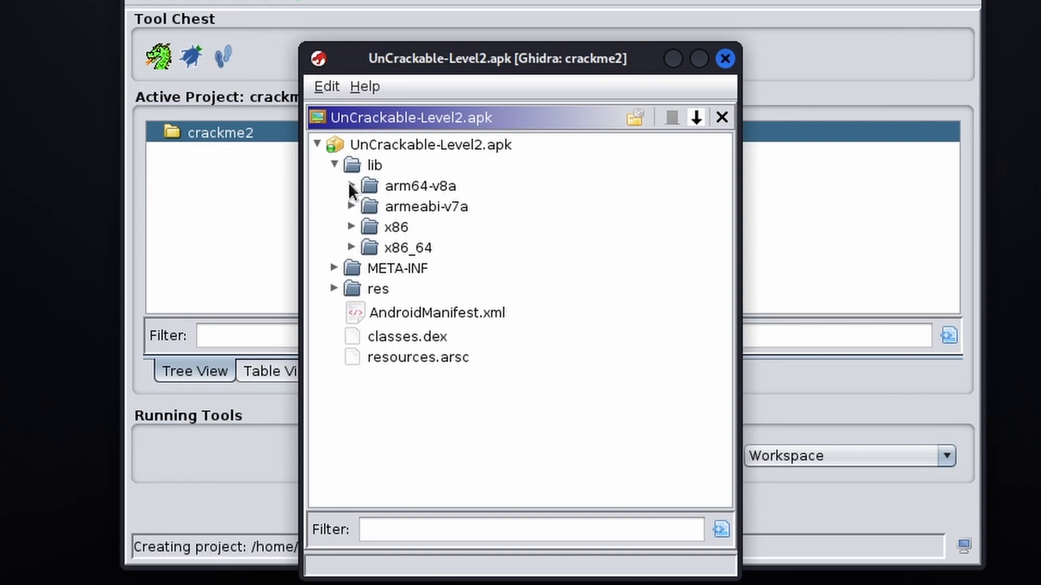
click(353, 186)
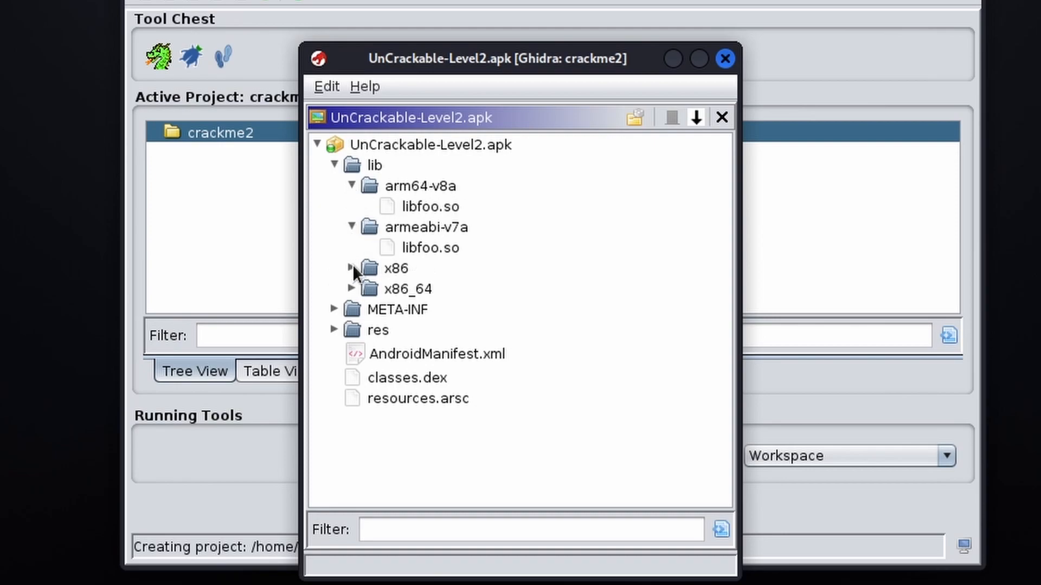
click(352, 269)
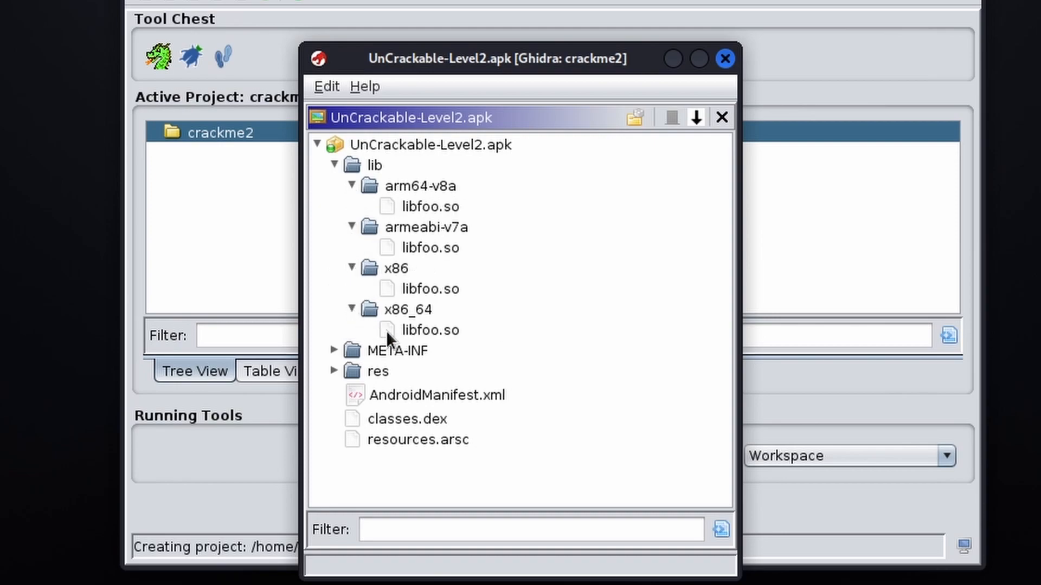
mouse_move(419, 216)
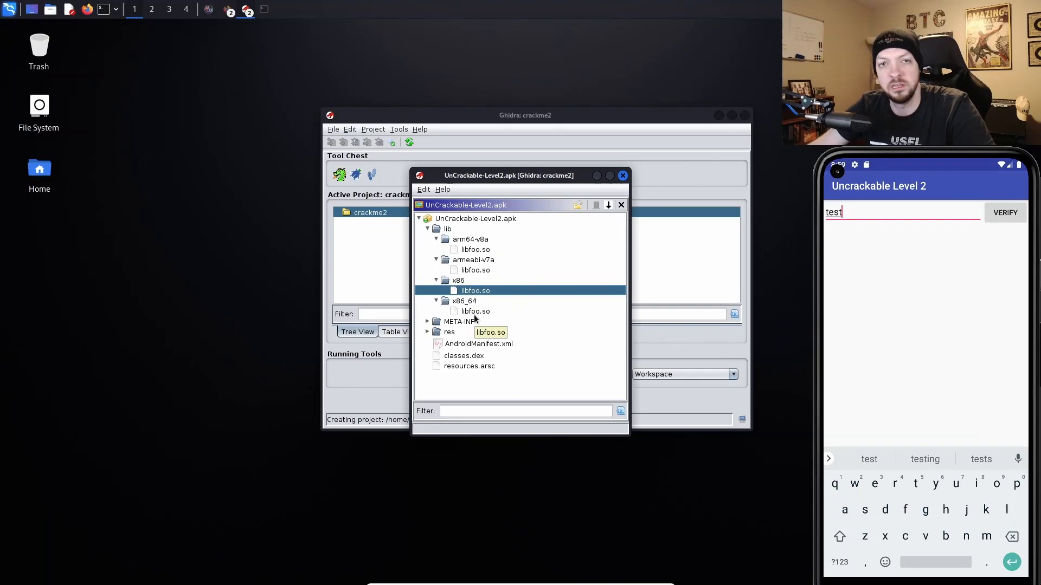
mouse_move(564, 245)
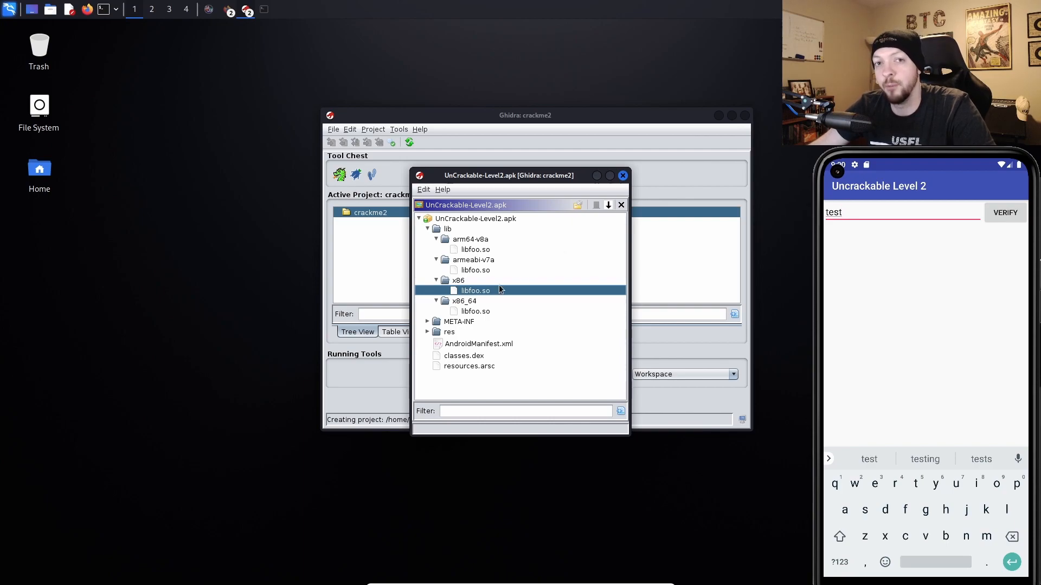
mouse_move(492, 293)
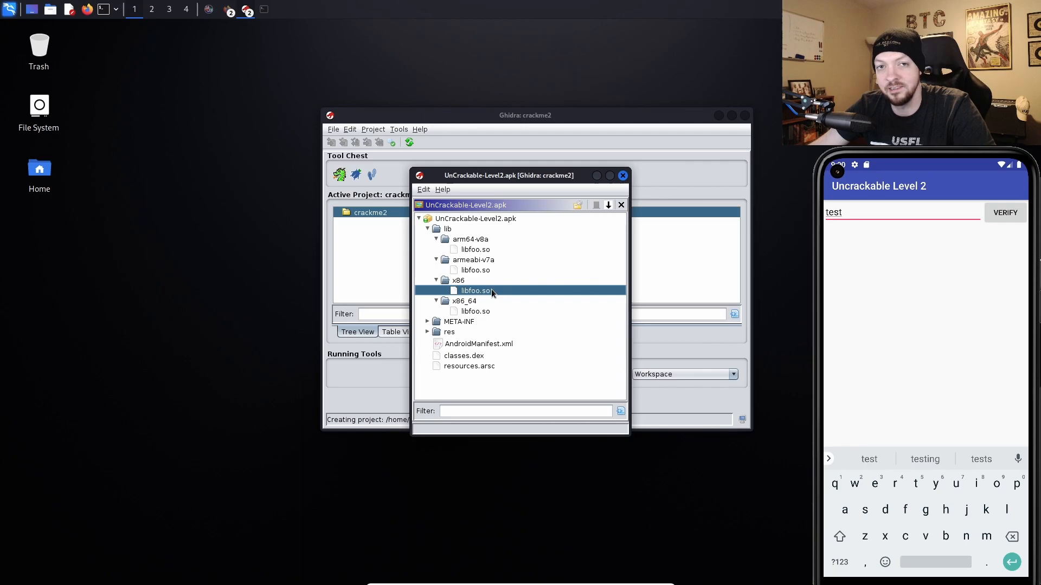
mouse_move(474, 291)
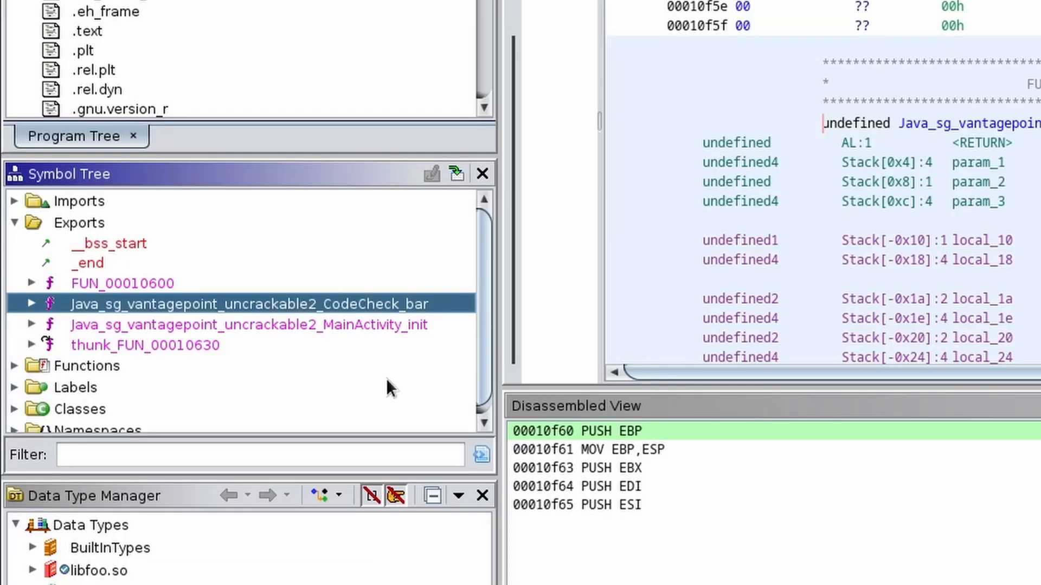
mouse_move(240, 291)
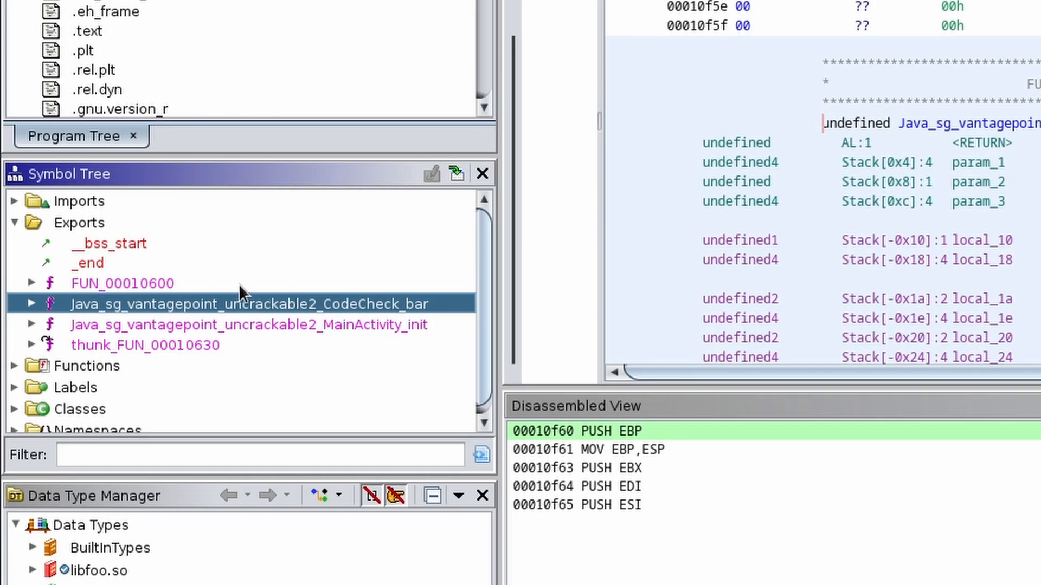
mouse_move(154, 307)
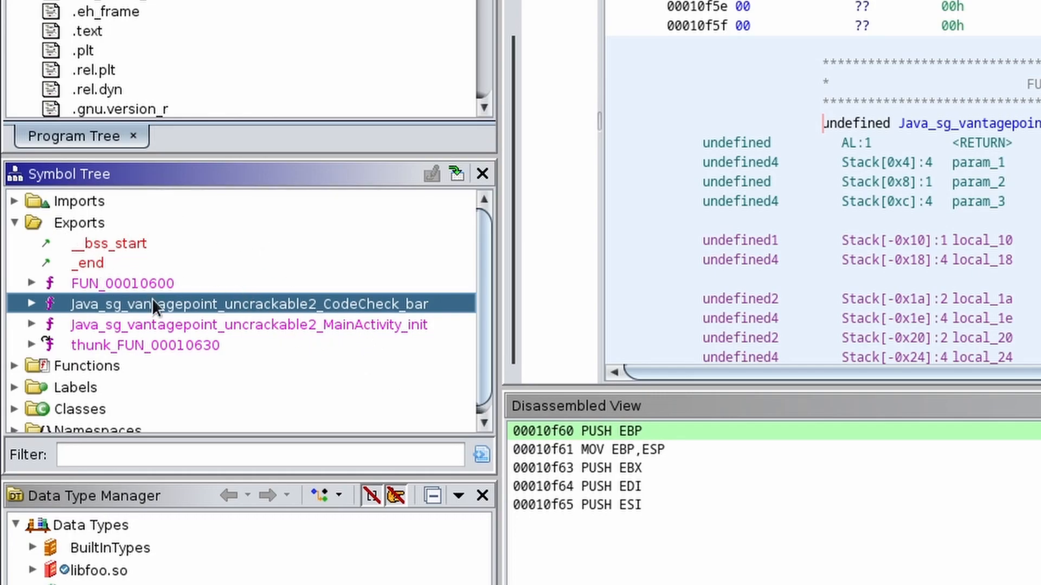
mouse_move(141, 325)
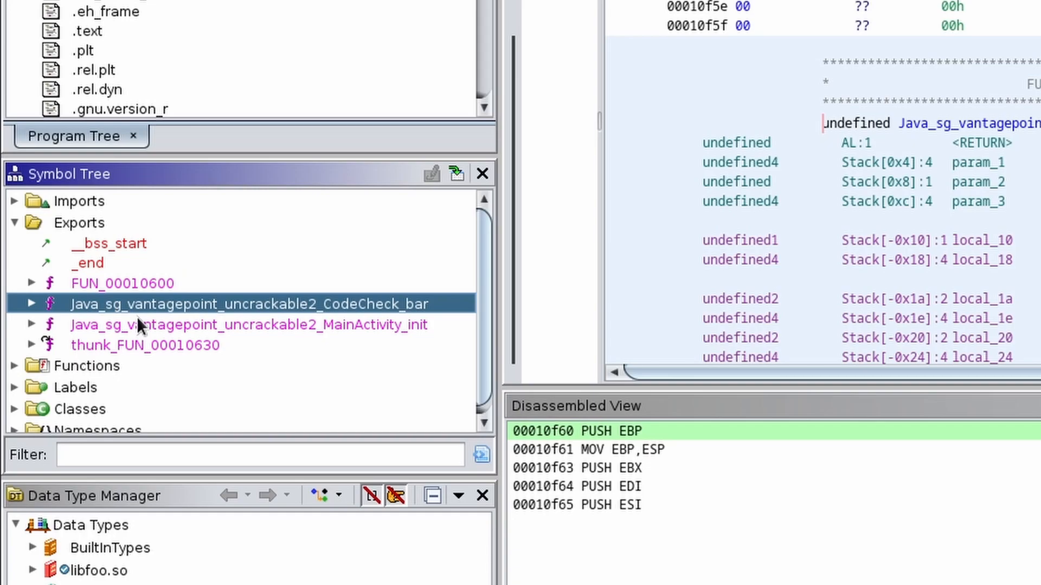
mouse_move(302, 326)
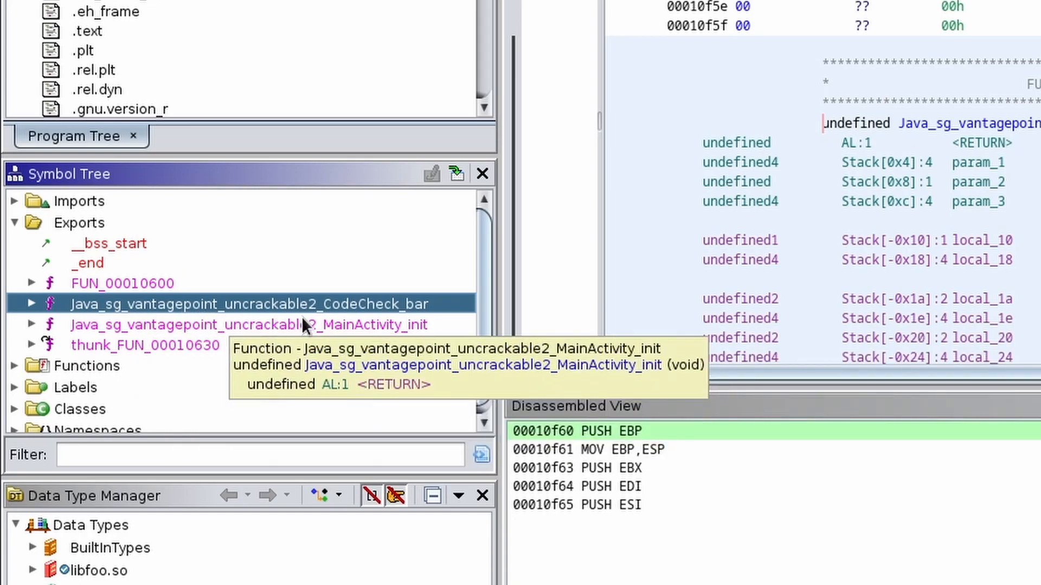
mouse_move(408, 312)
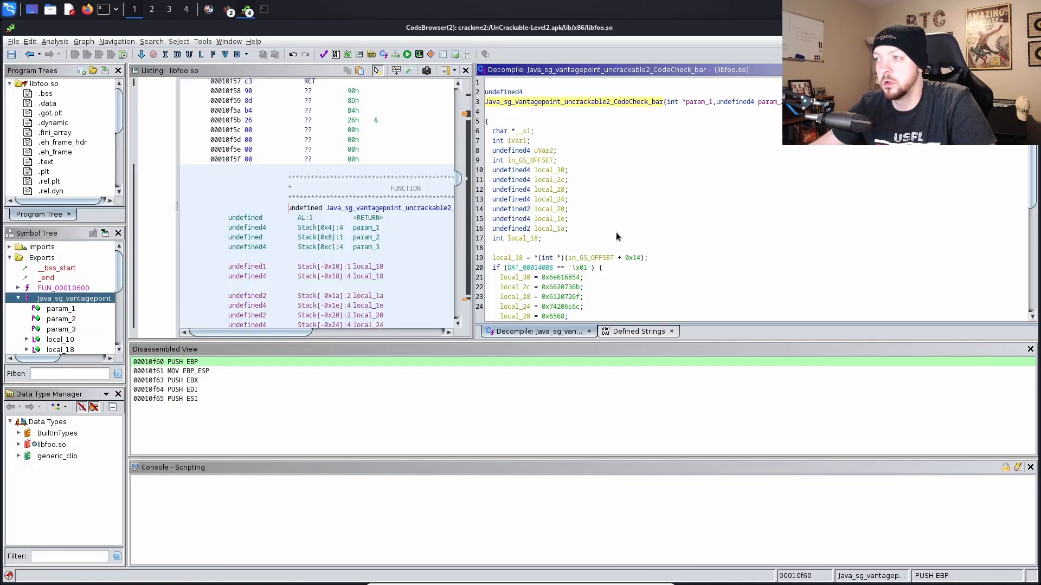
Scroll CodeCheck_bar to the local_30 through local_1a hex constant assignments.
scroll(down, 3)
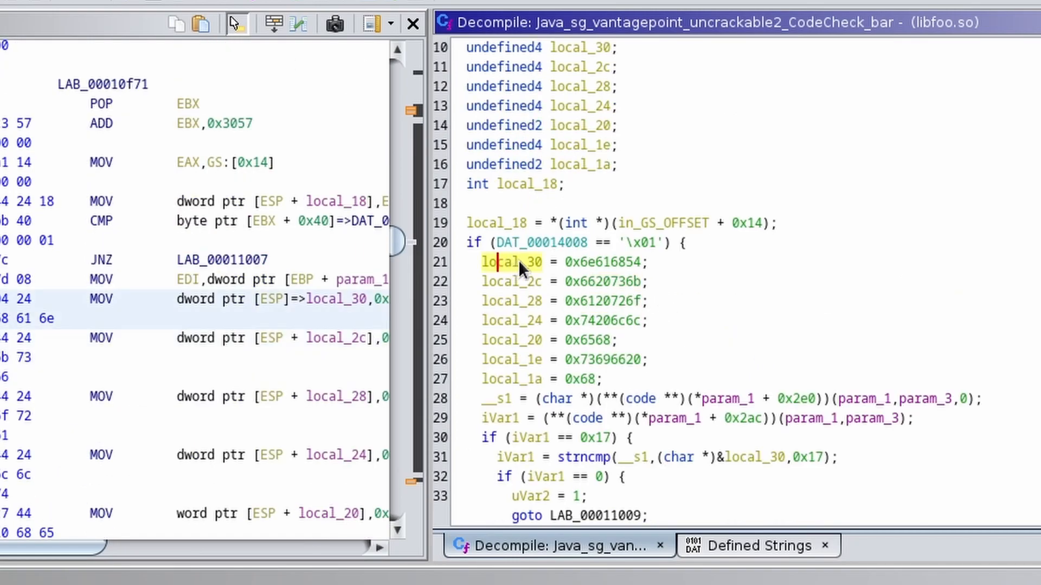
mouse_move(572, 269)
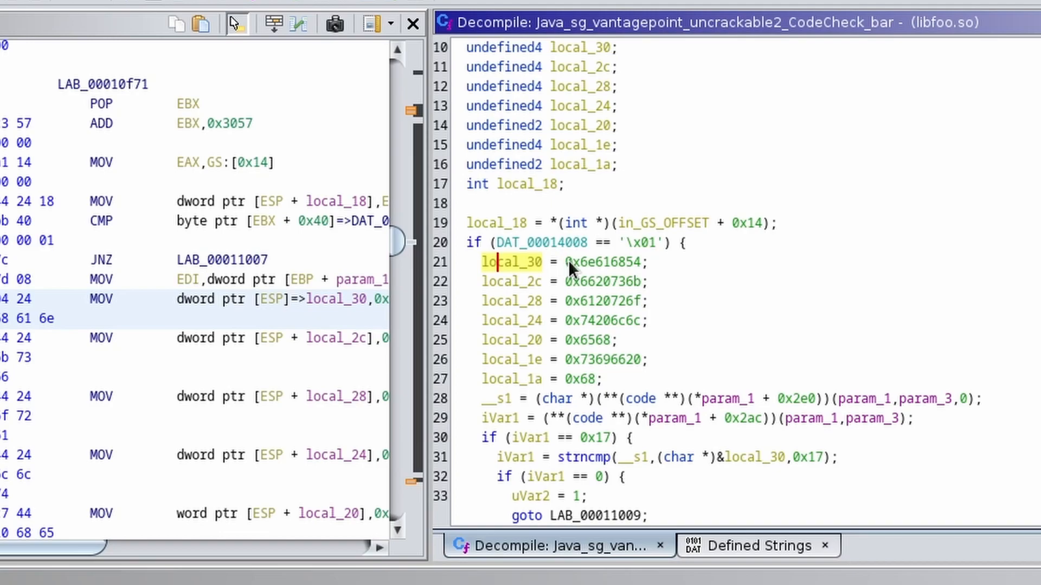
mouse_move(624, 271)
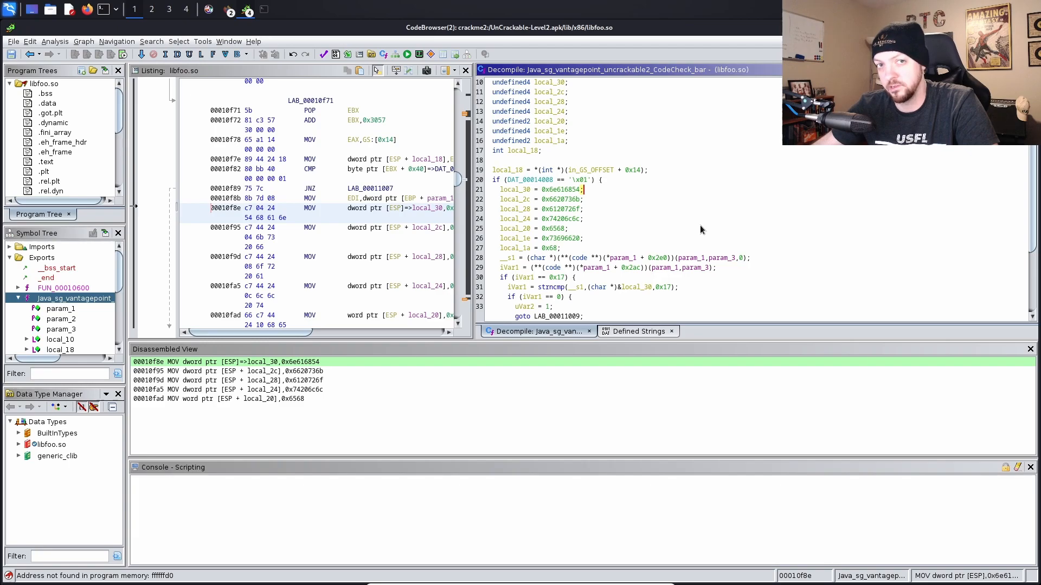
mouse_move(704, 211)
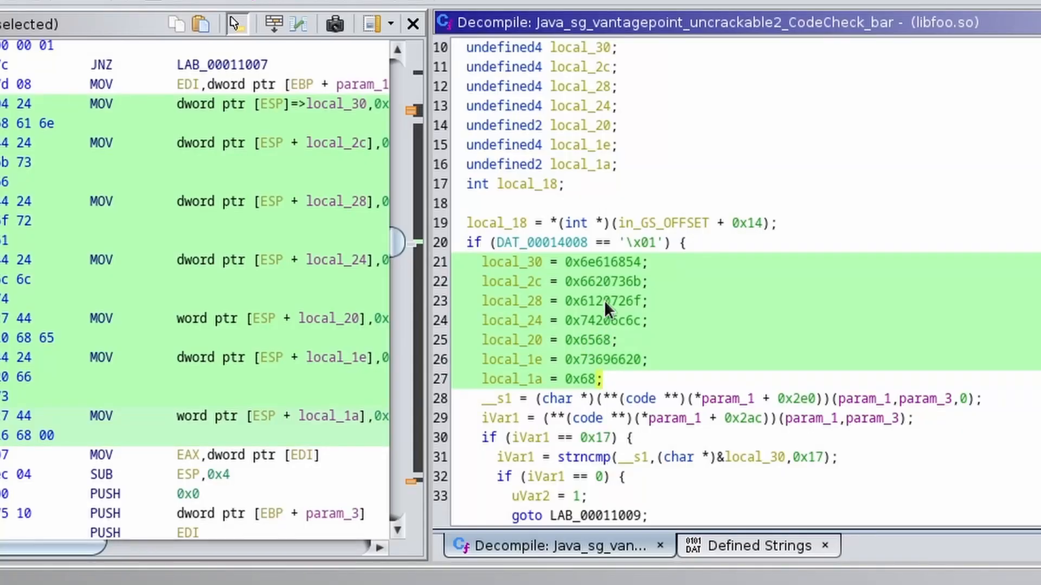
mouse_move(594, 325)
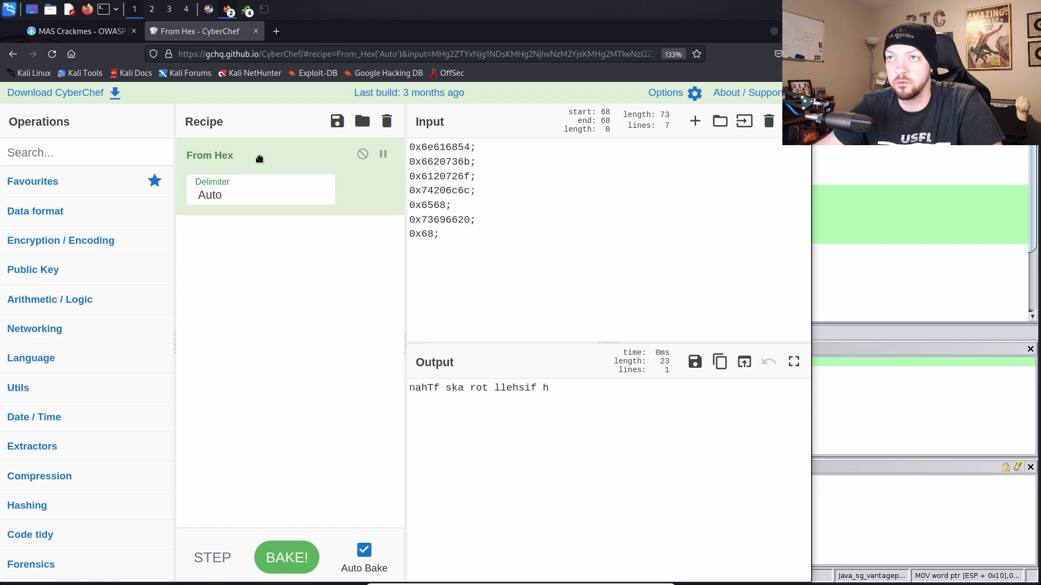
mouse_move(589, 395)
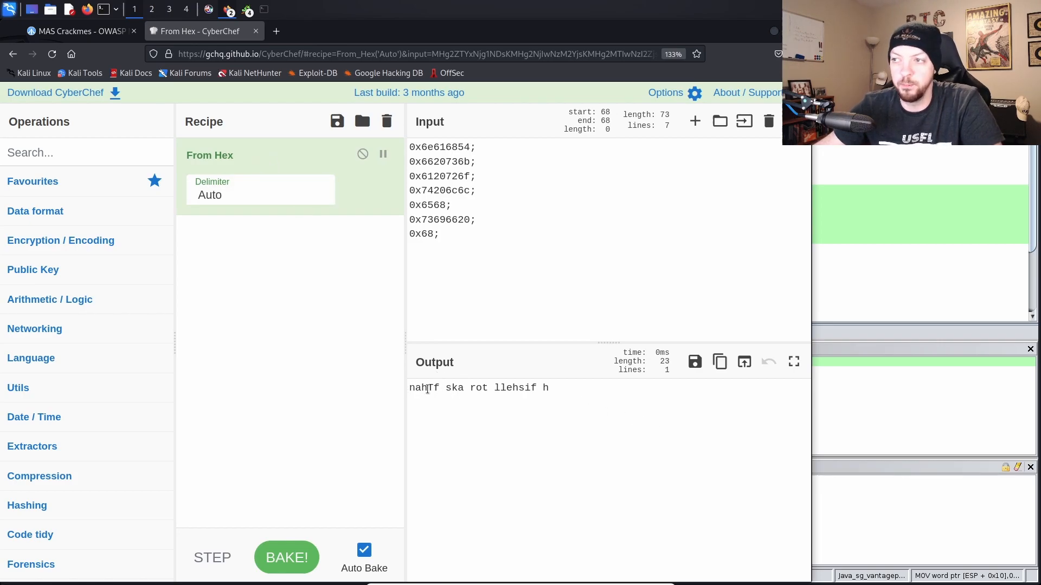
mouse_move(396, 399)
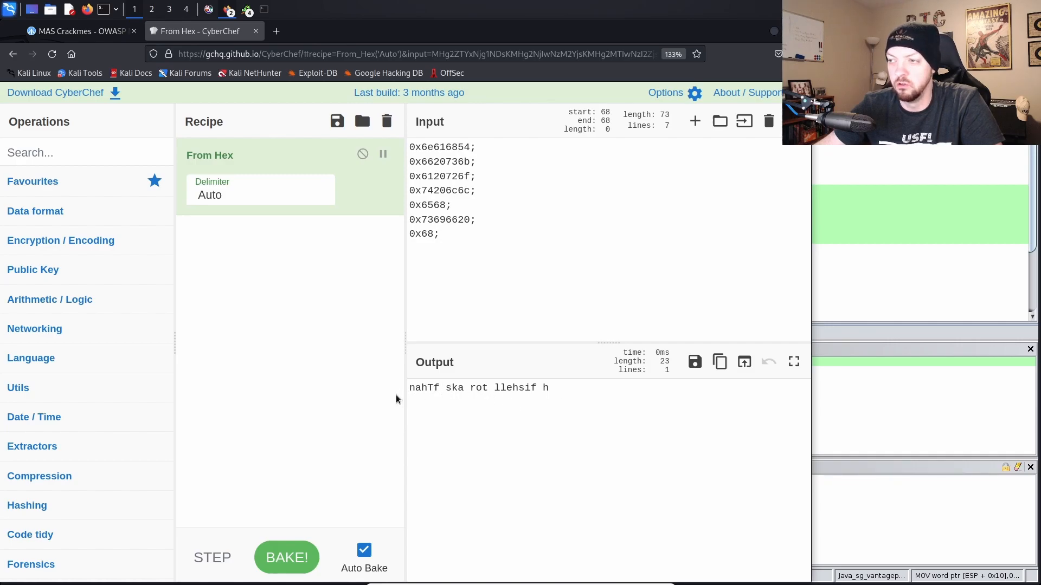
mouse_move(553, 394)
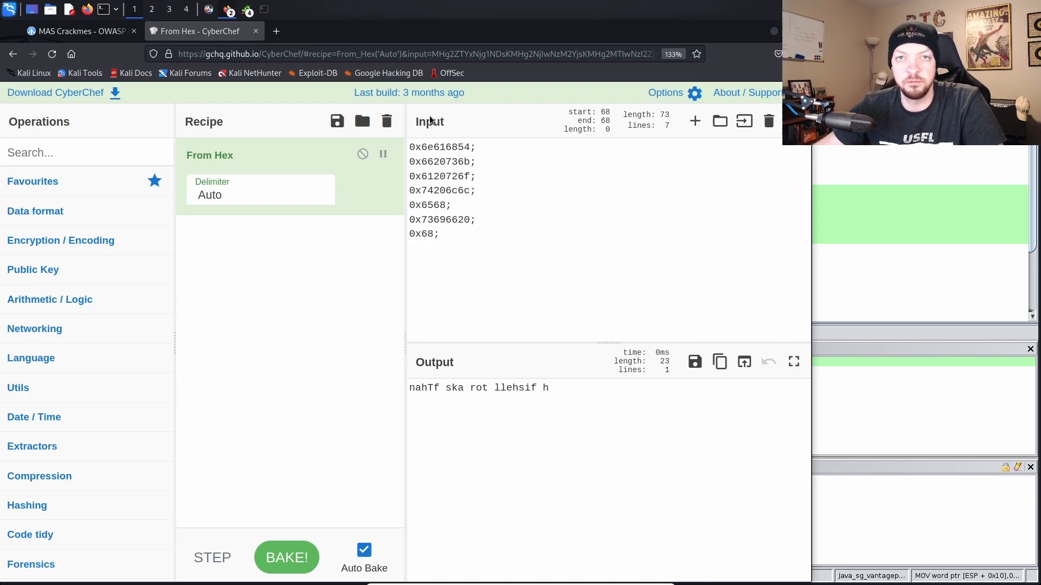
Search CyberChef's operations for 'reverse'.
text(reverse)
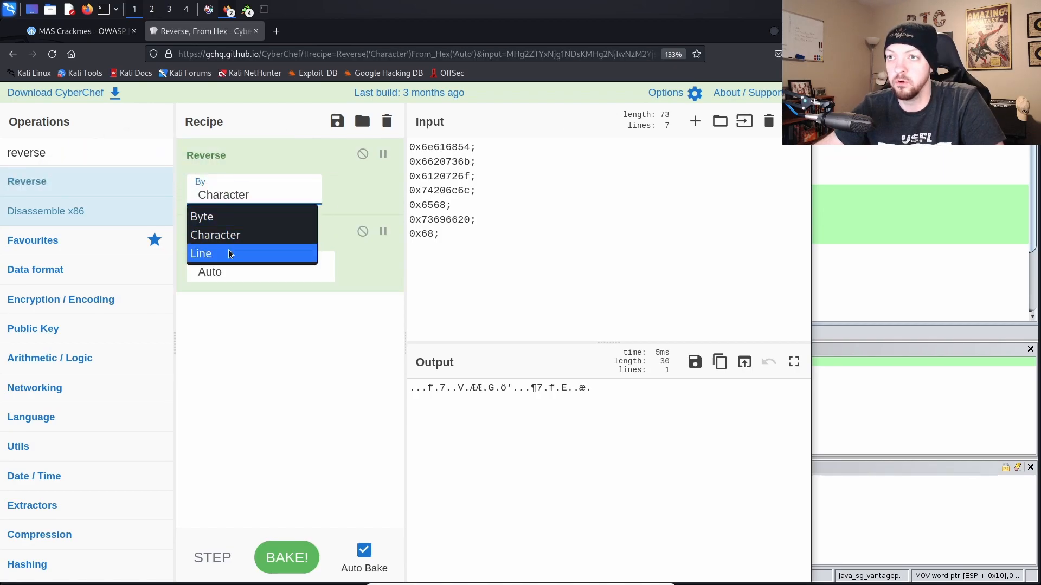
Set the Reverse operation before From Hex to reverse by line.
click(201, 253)
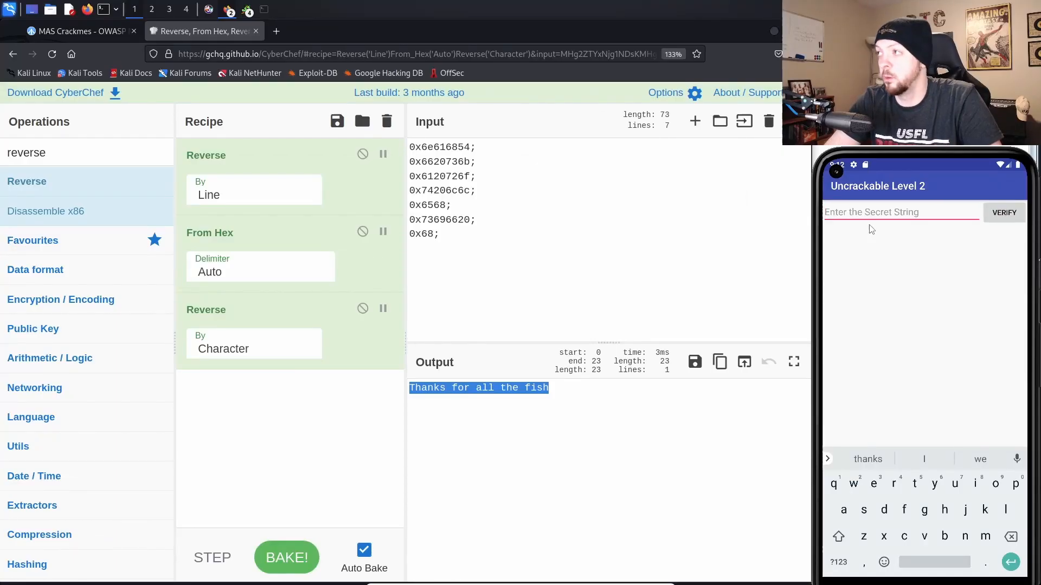
Enter 'Thanks for all the fish' as the secret and verify it.
text(T)
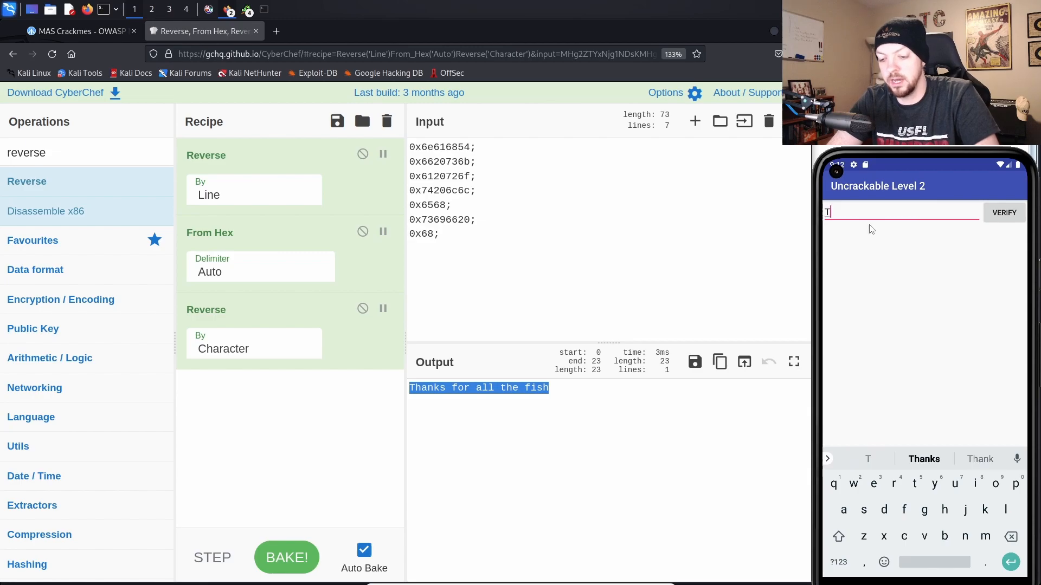
text(hanks for all the fish)
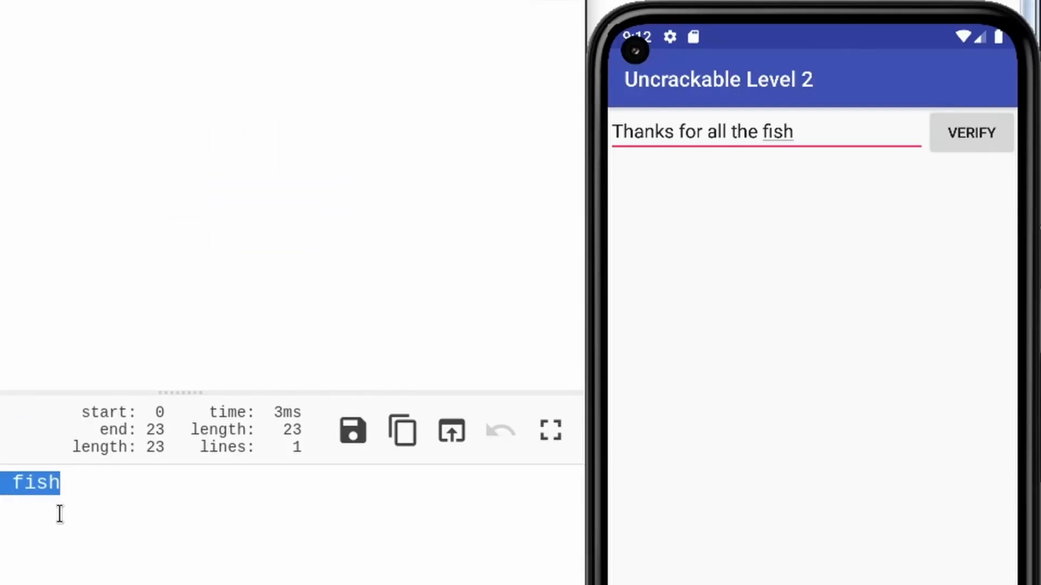
mouse_move(954, 149)
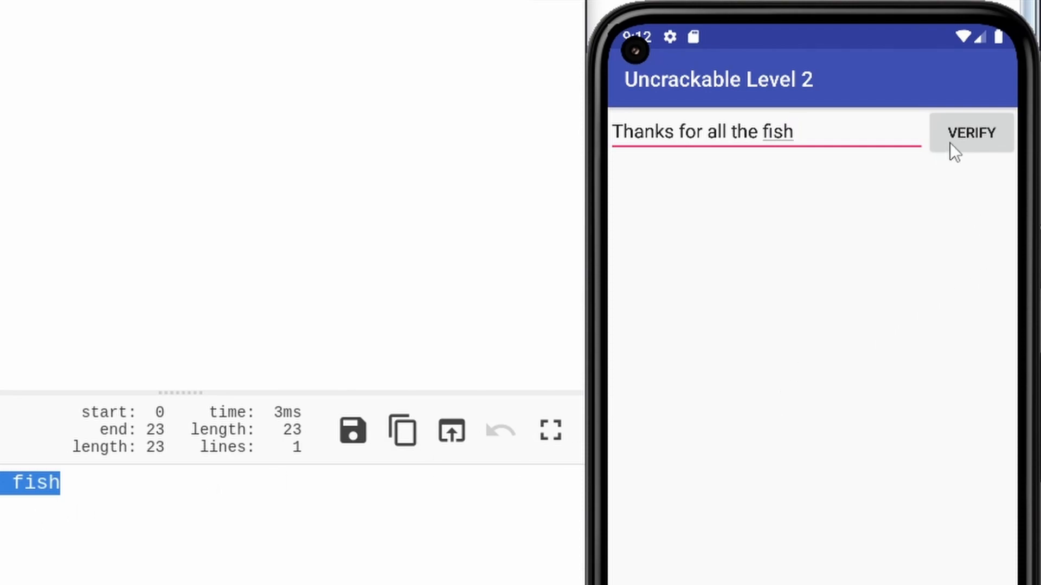
click(970, 132)
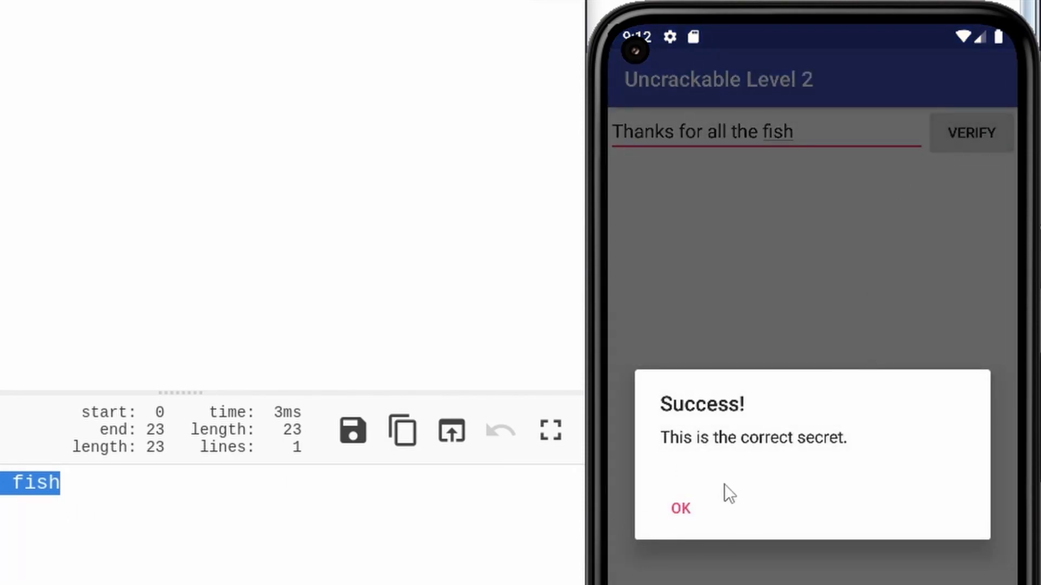
mouse_move(426, 557)
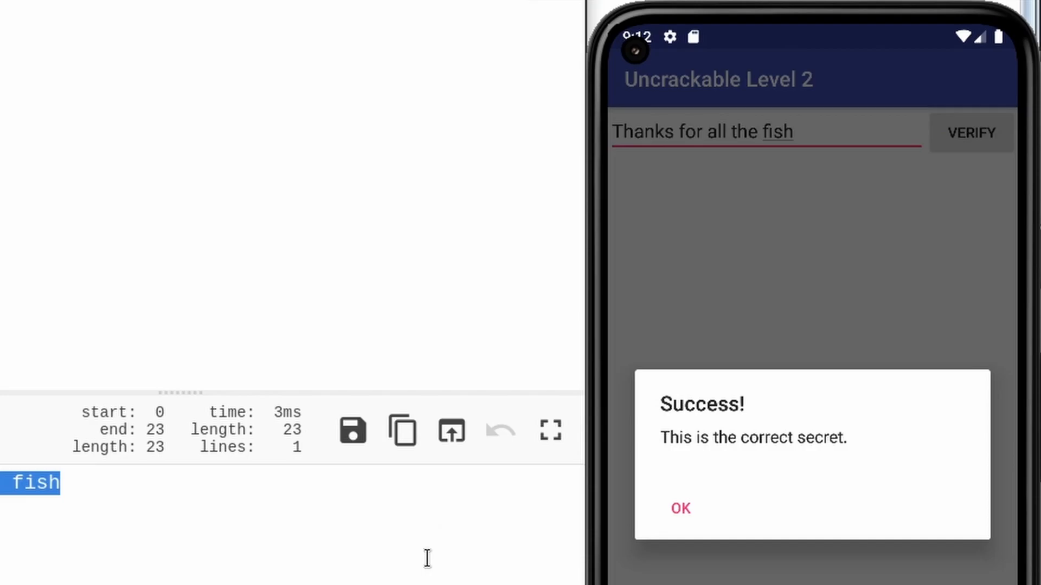